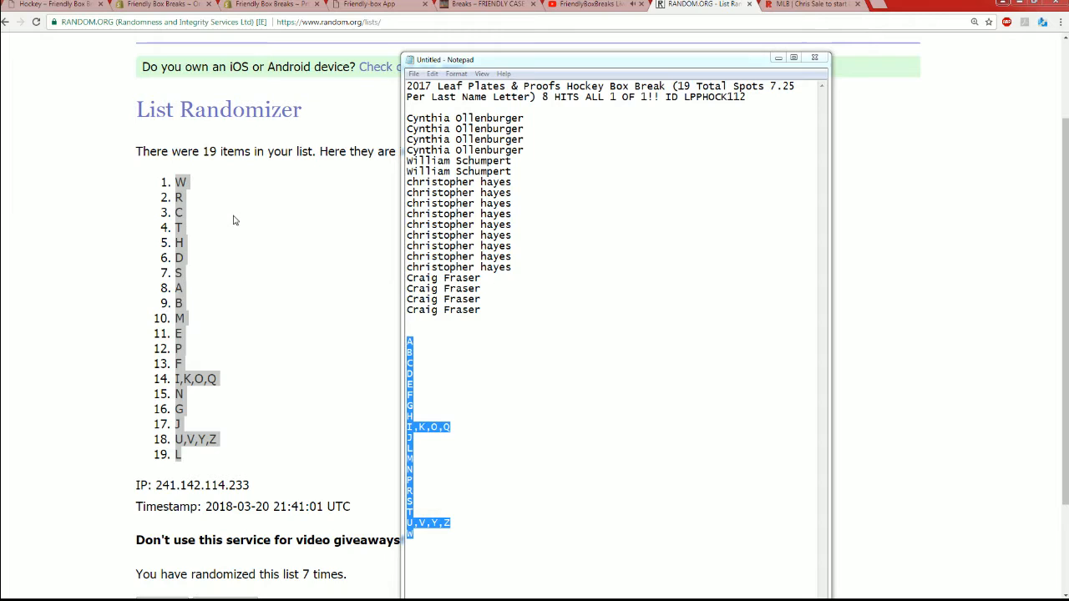
mouse_move(511, 152)
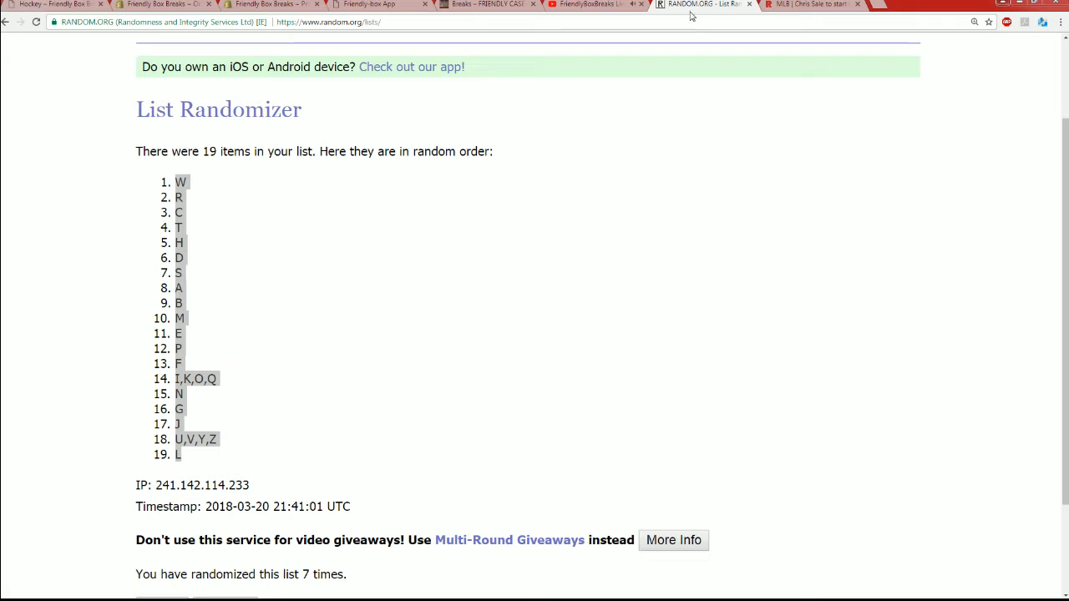
Step: Return to the blank list form and paste in the owner names, one per line
left_click(370, 65)
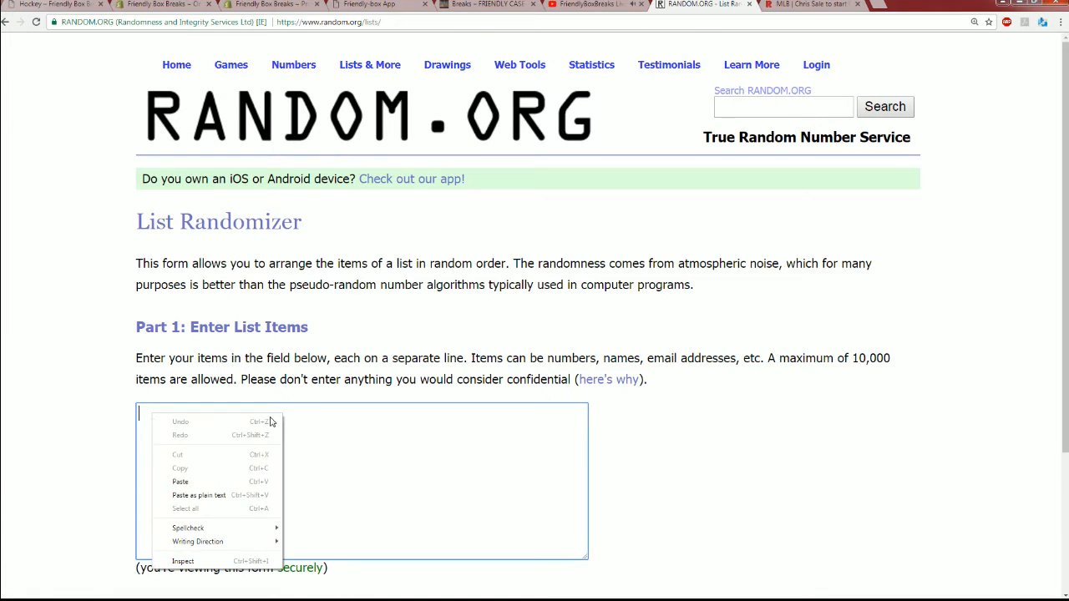
left_click(179, 482)
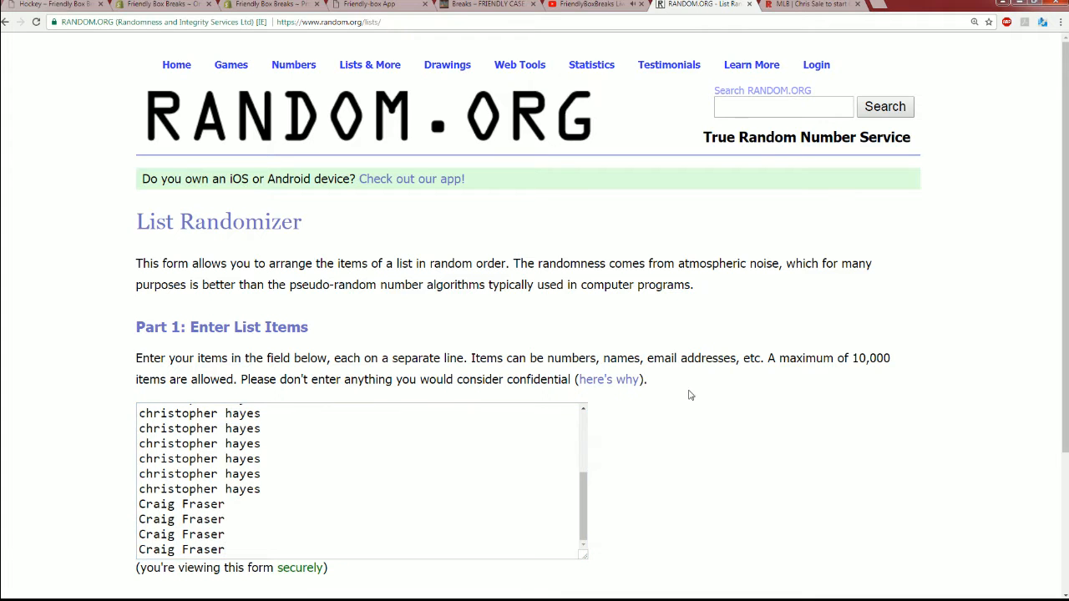
scroll("down", 3)
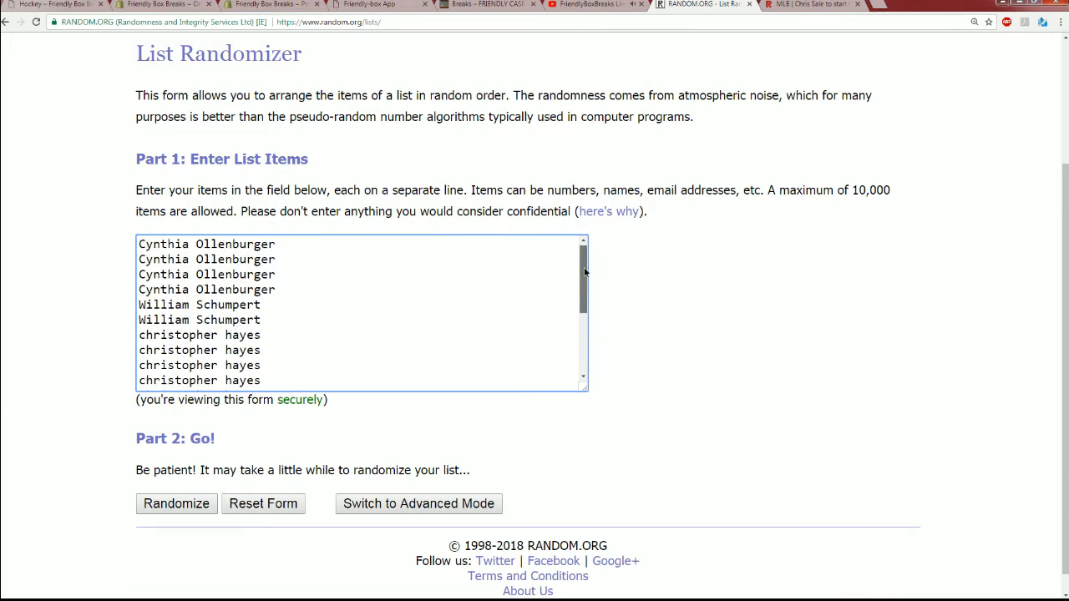
scroll("down", 3)
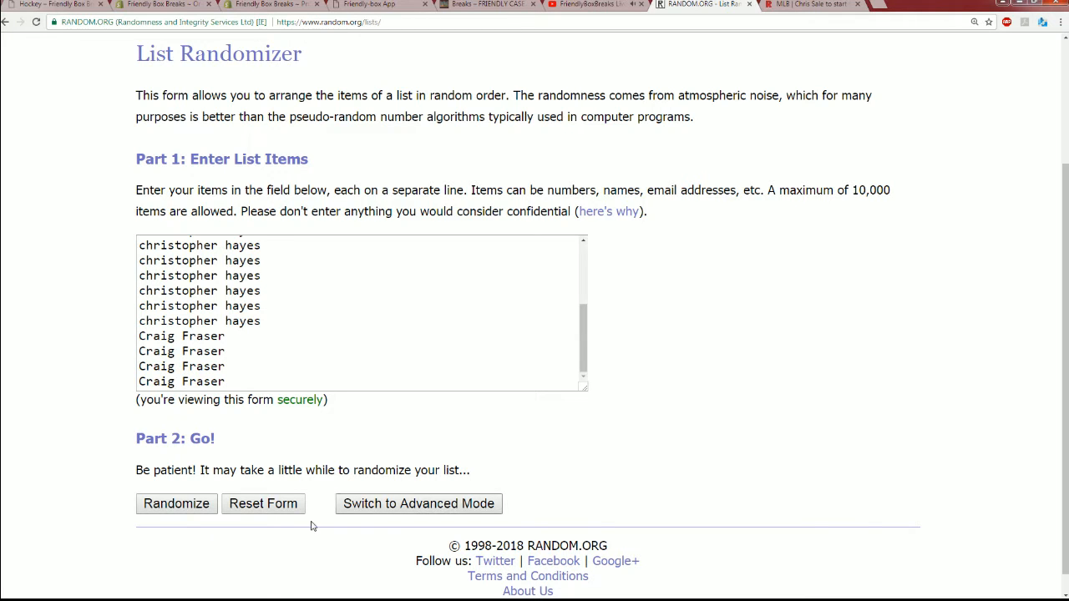
Step: Shuffle the 19 owner names, then reshuffle until the page reports 6 randomizations
left_click(176, 503)
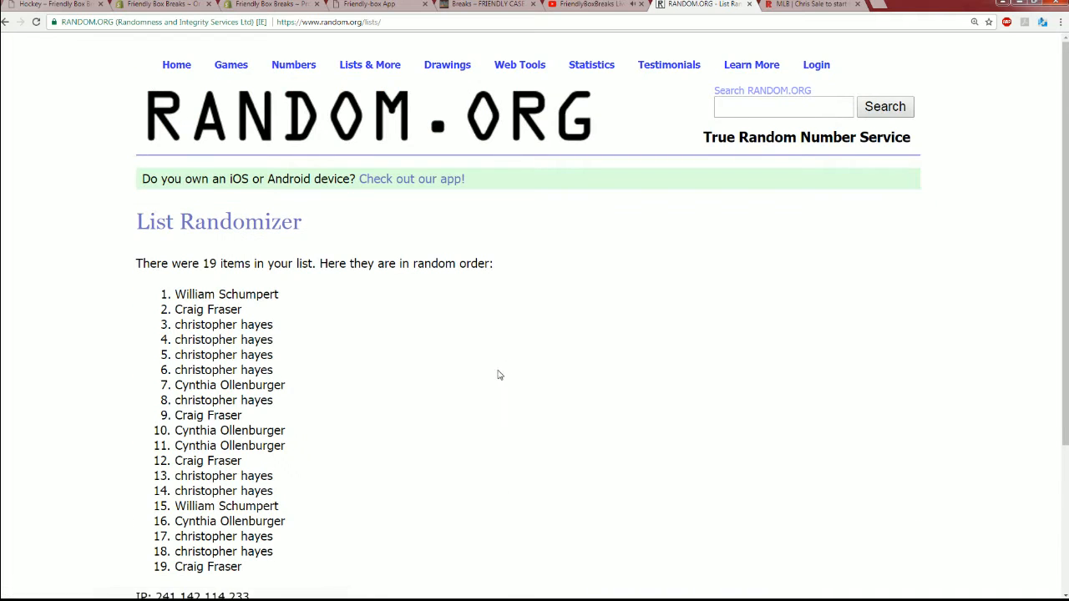
scroll("down", 3)
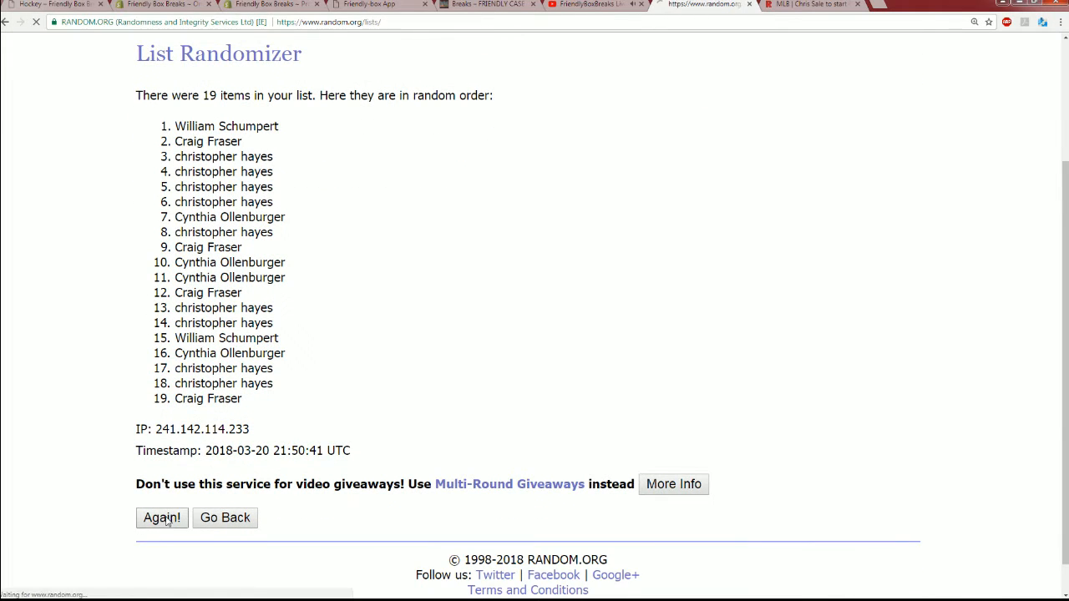
left_click(161, 517)
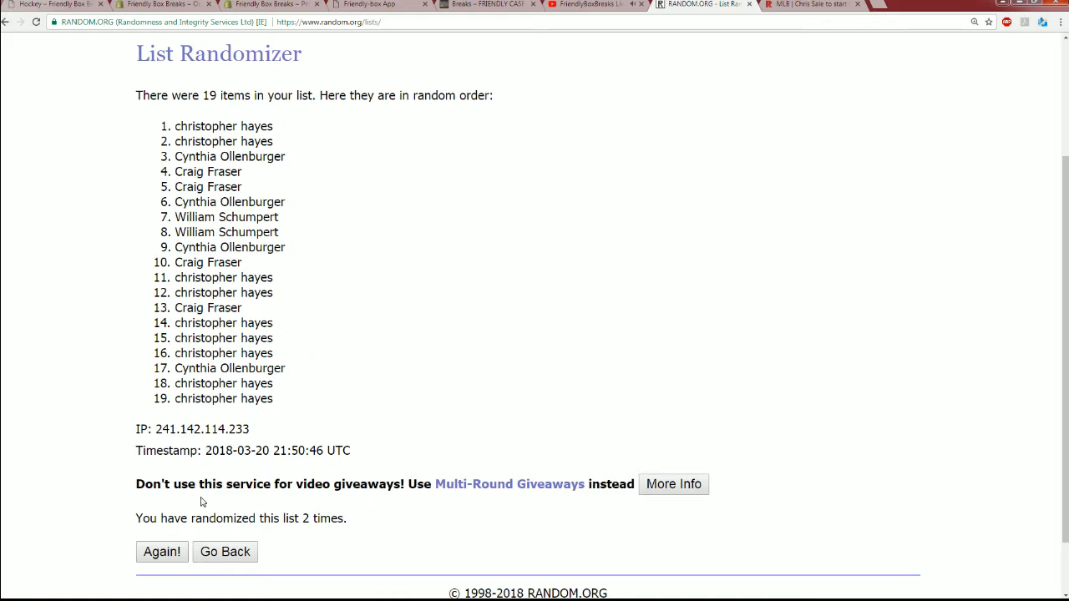
left_click(162, 551)
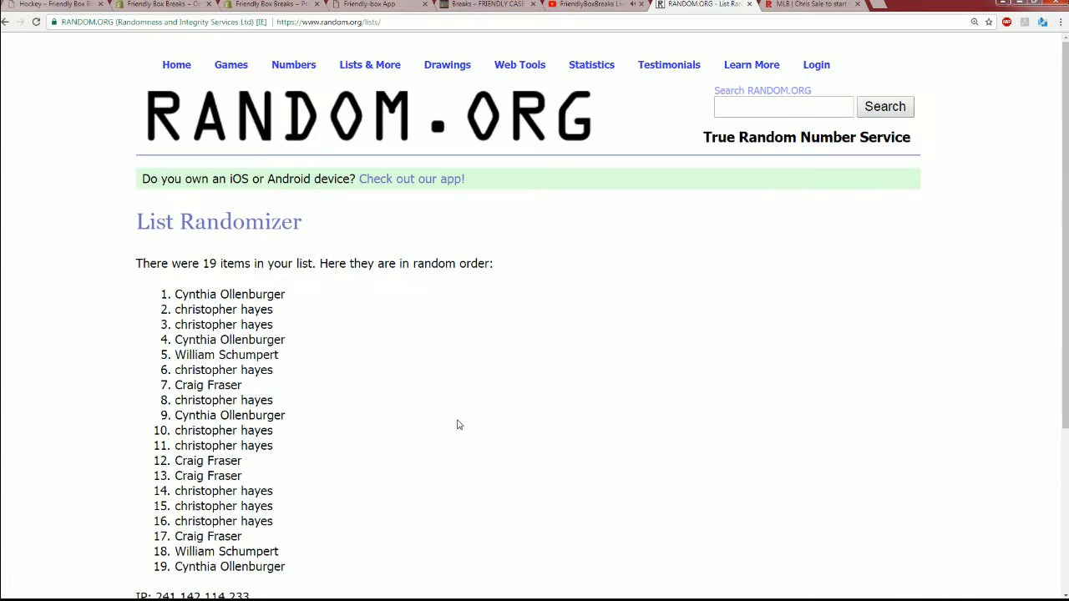
scroll("down", 3)
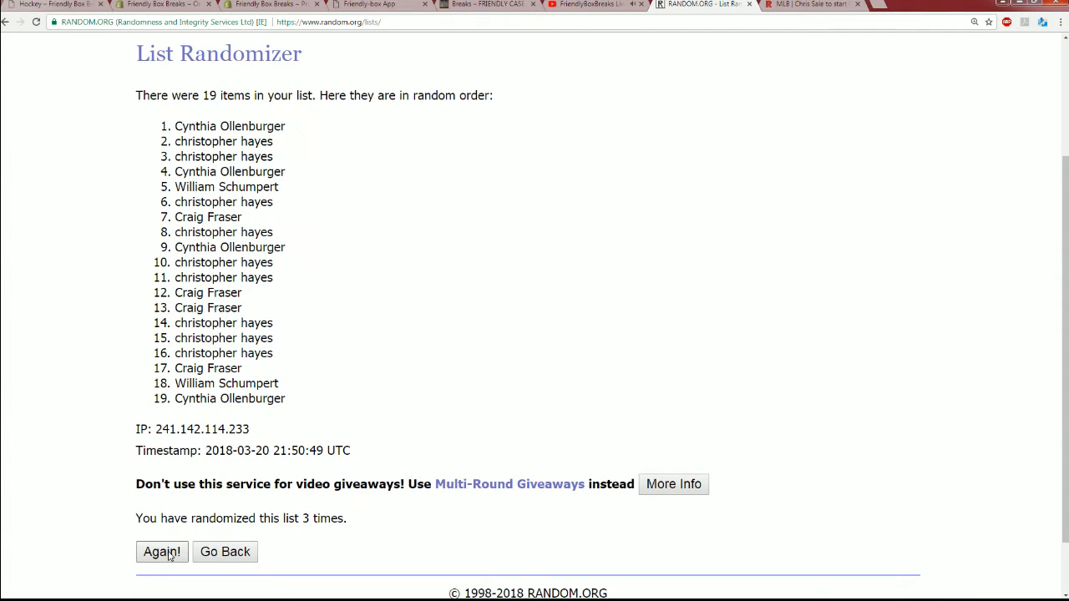
left_click(162, 551)
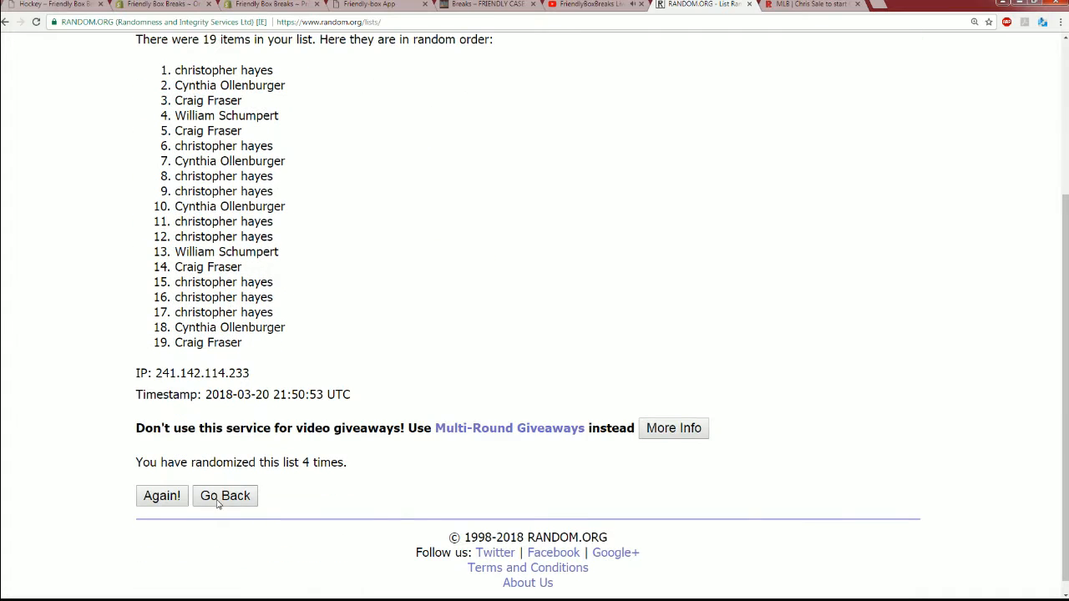
left_click(224, 495)
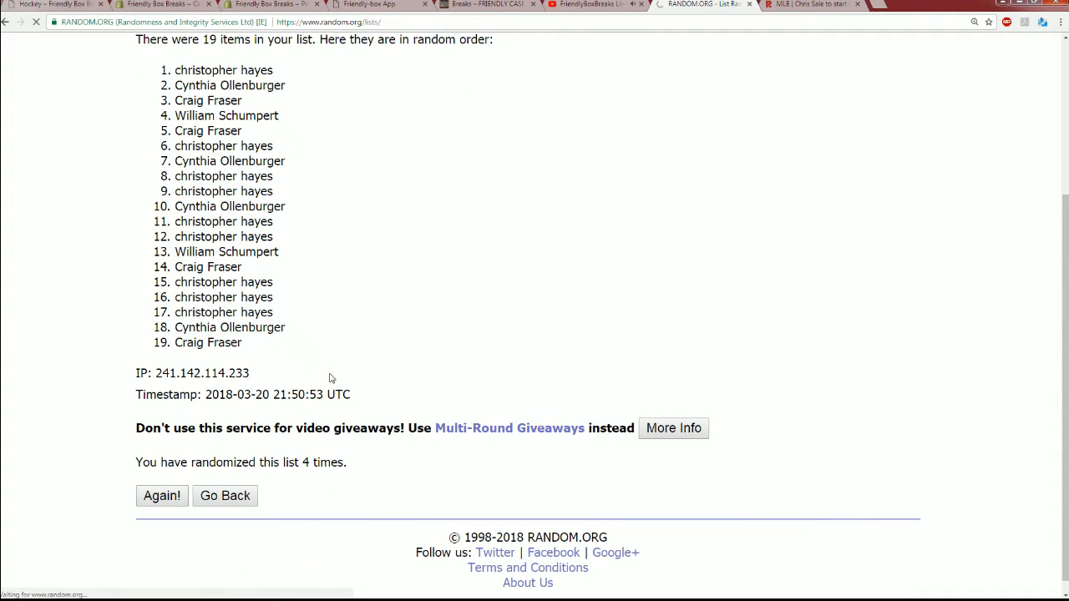
left_click(162, 496)
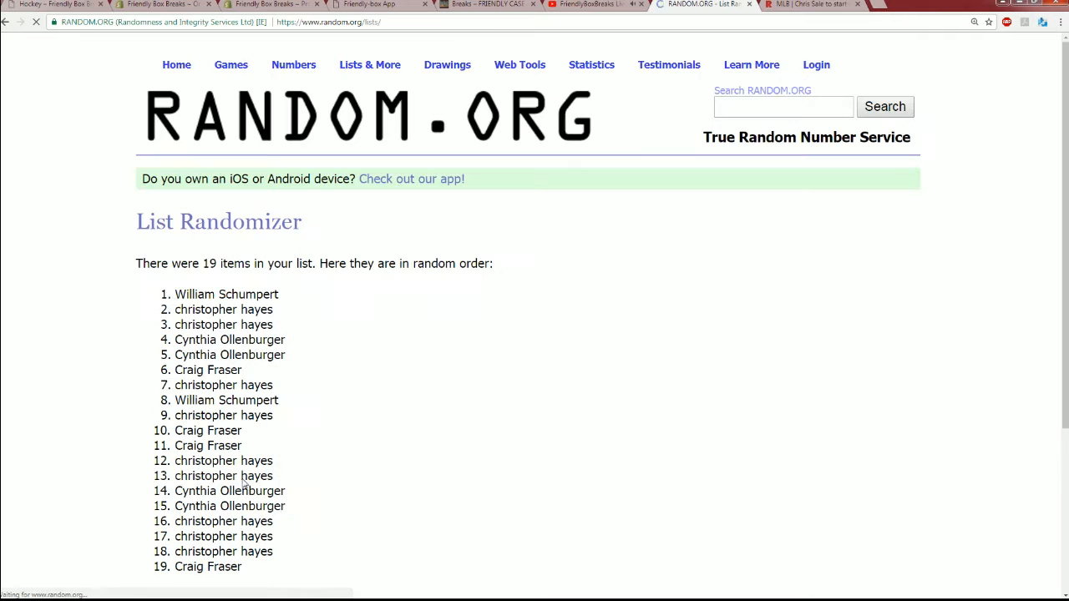
scroll("down", 3)
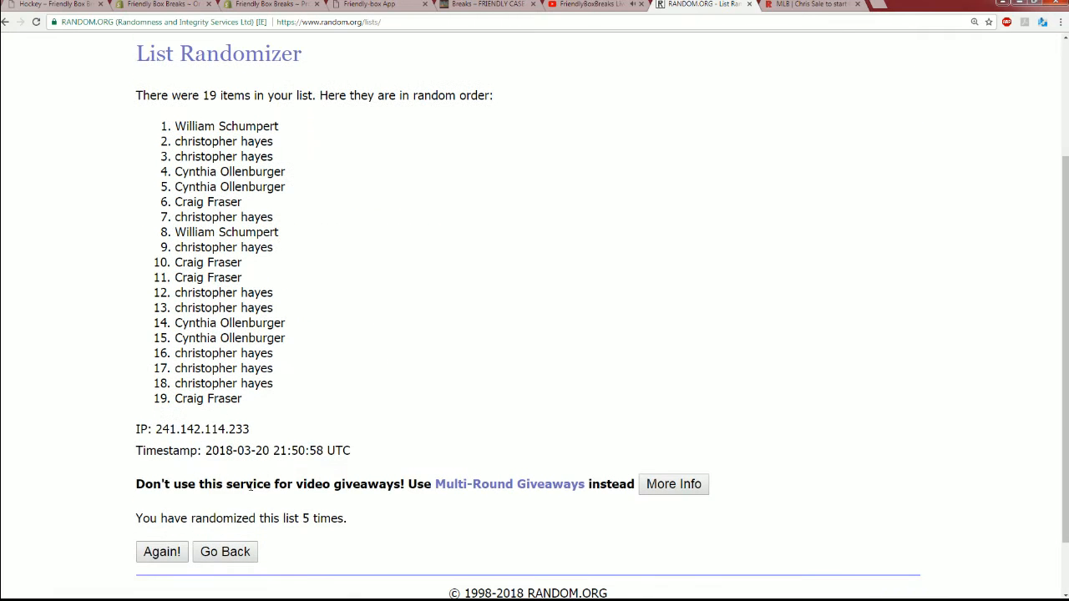
left_click(161, 551)
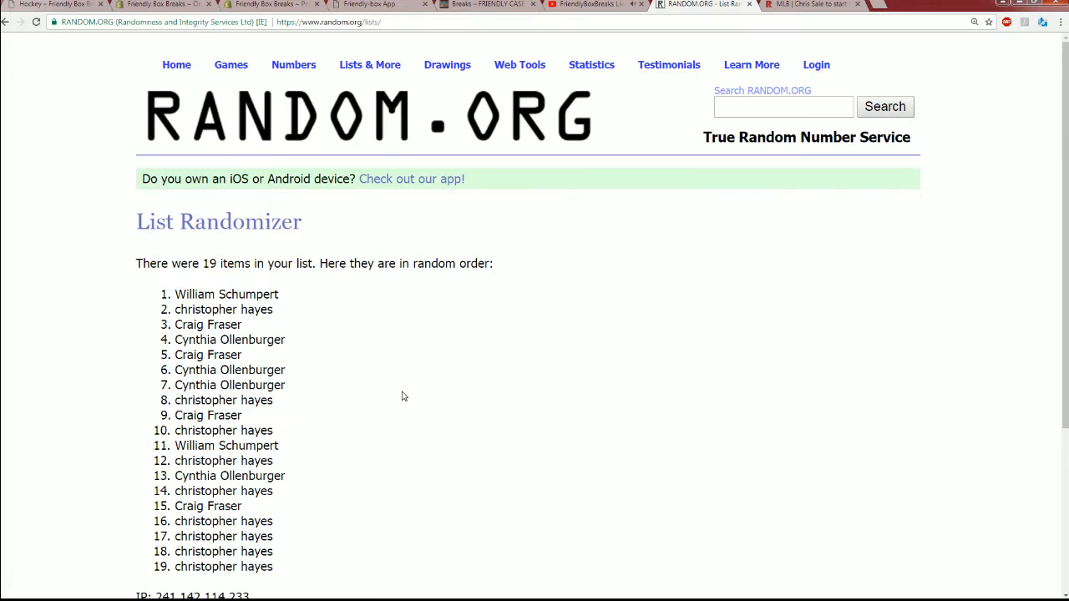
mouse_move(407, 394)
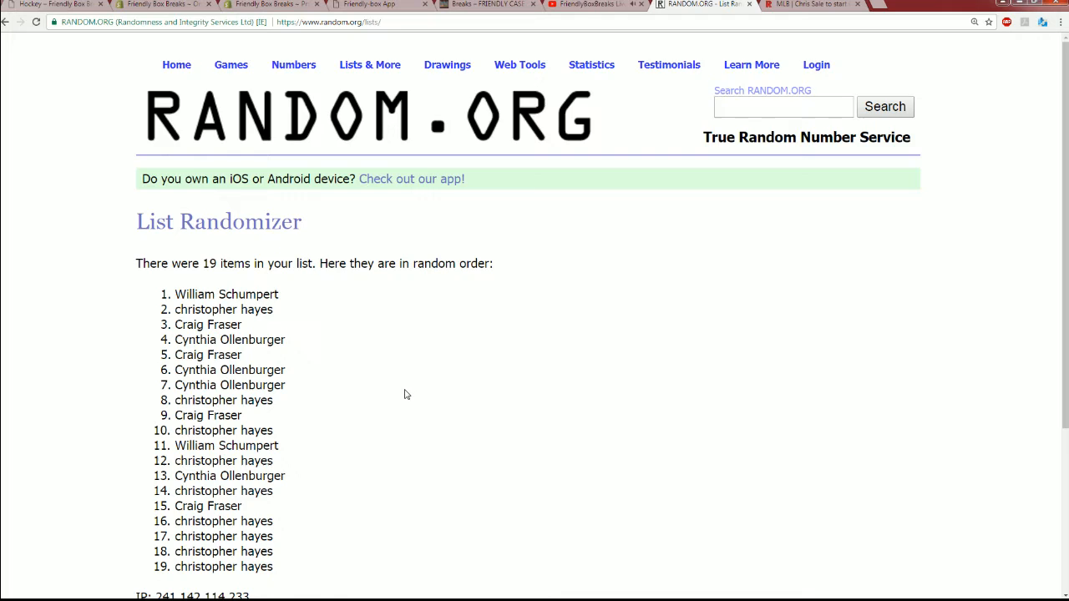
scroll("down", 3)
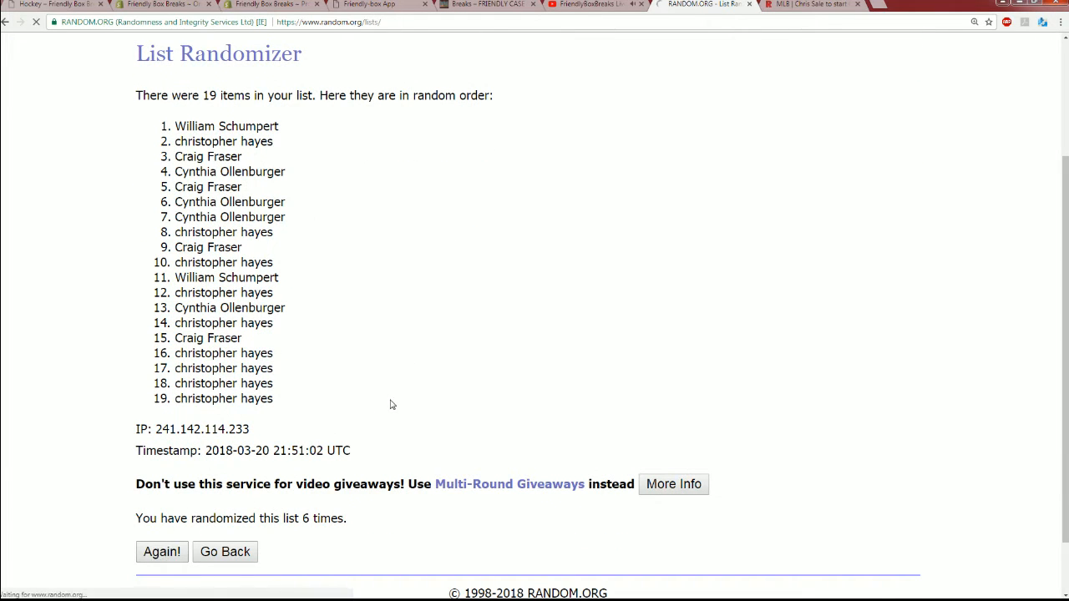
left_click(161, 551)
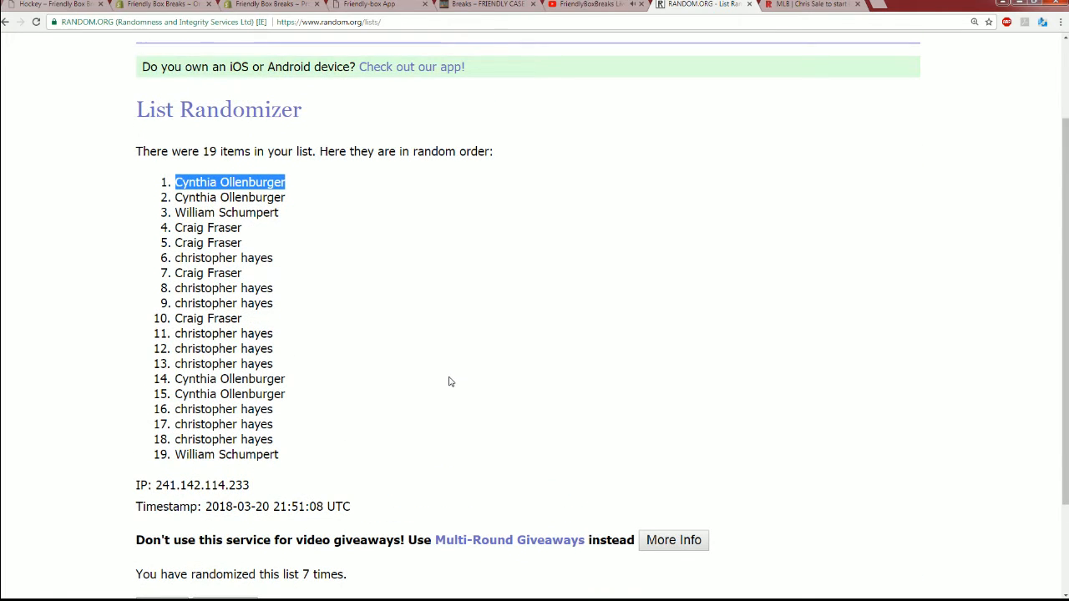
mouse_move(442, 396)
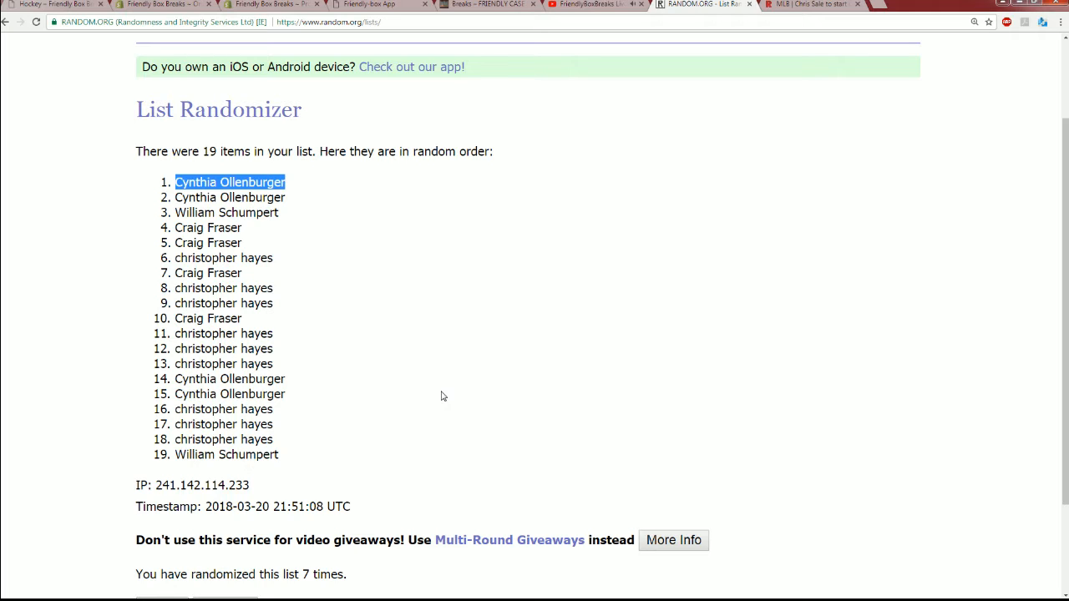